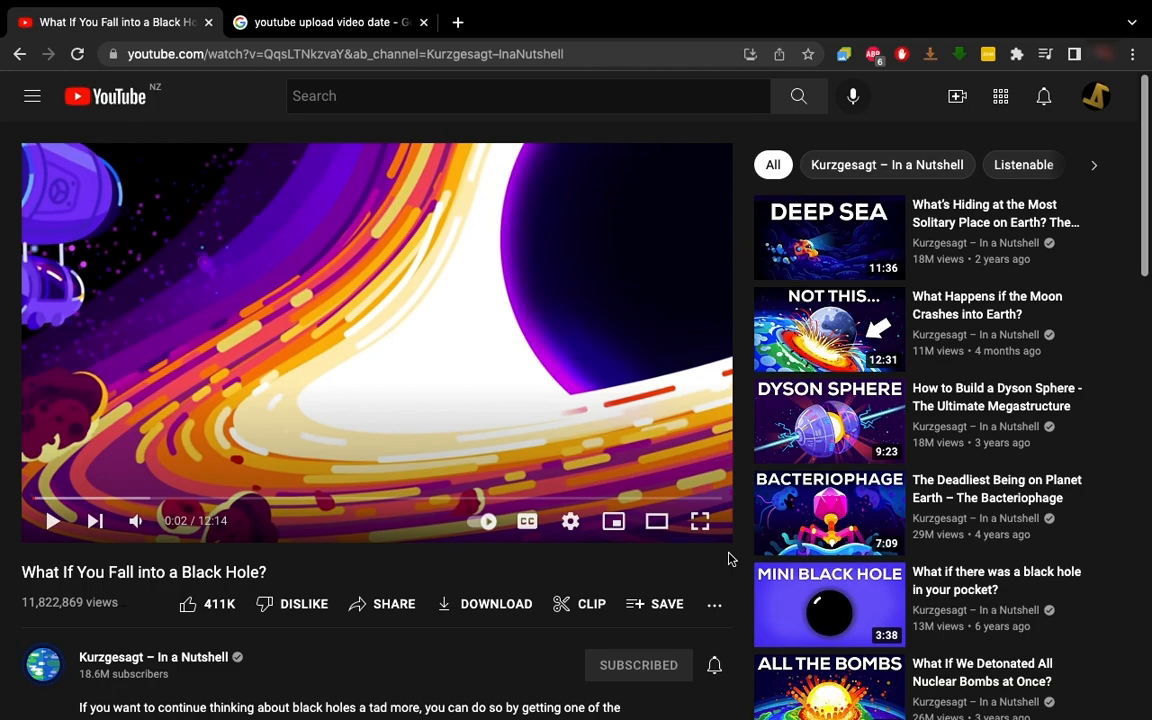
mouse_move(304, 584)
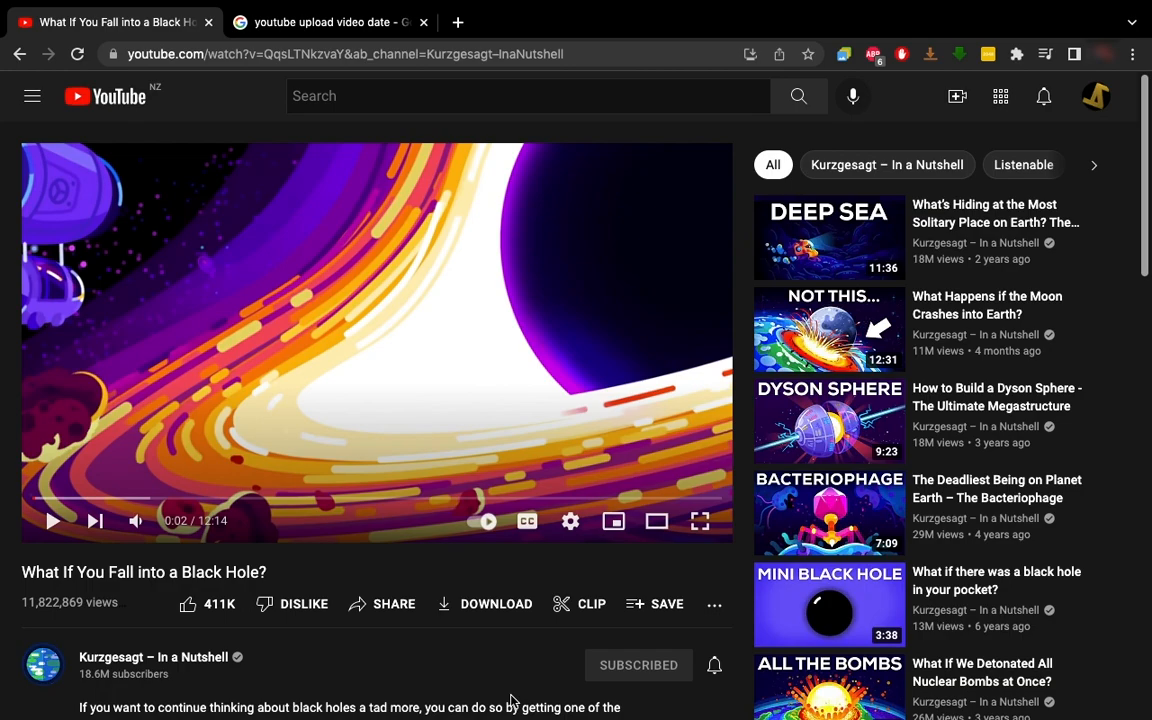
mouse_move(324, 596)
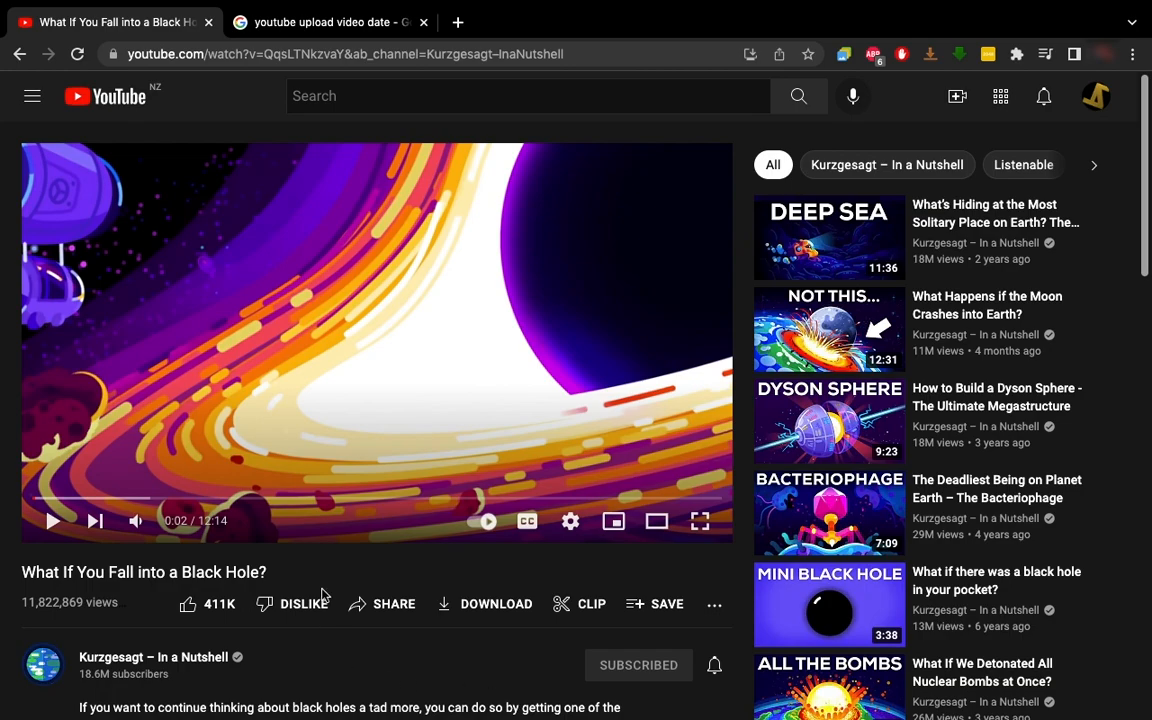
Step: From the 'youtube upload video date' results, go to the Show YouTube Video Upload Date Web Store page
click(324, 22)
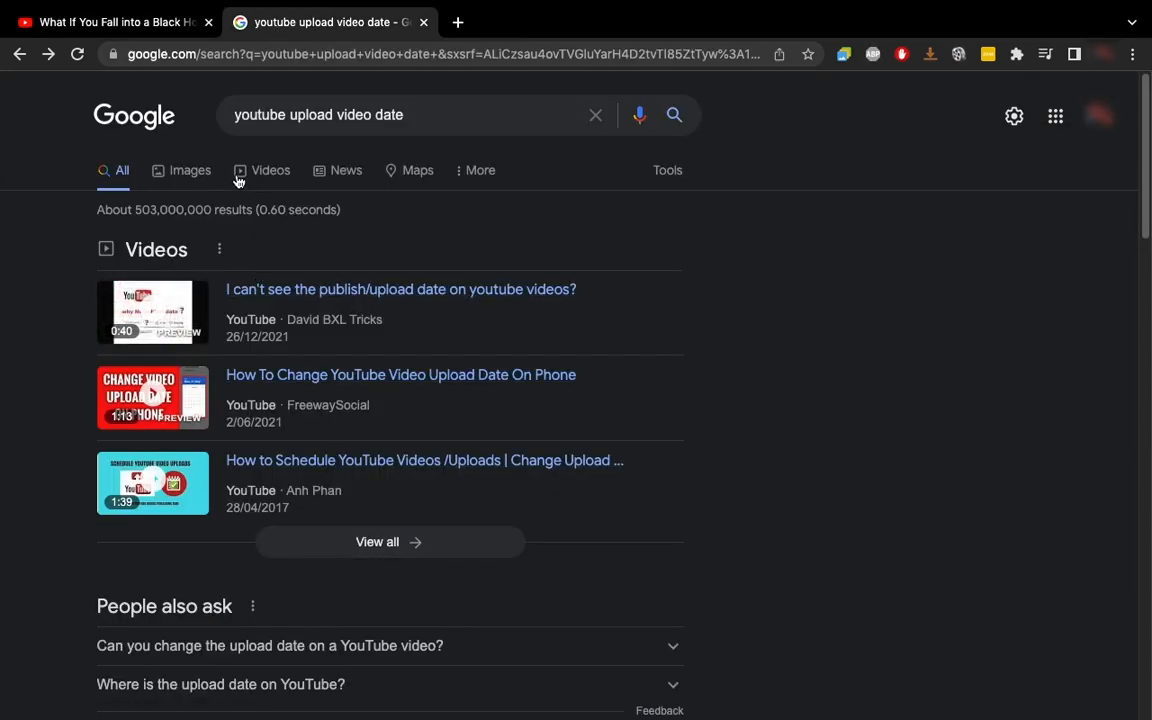
scroll(down, 3)
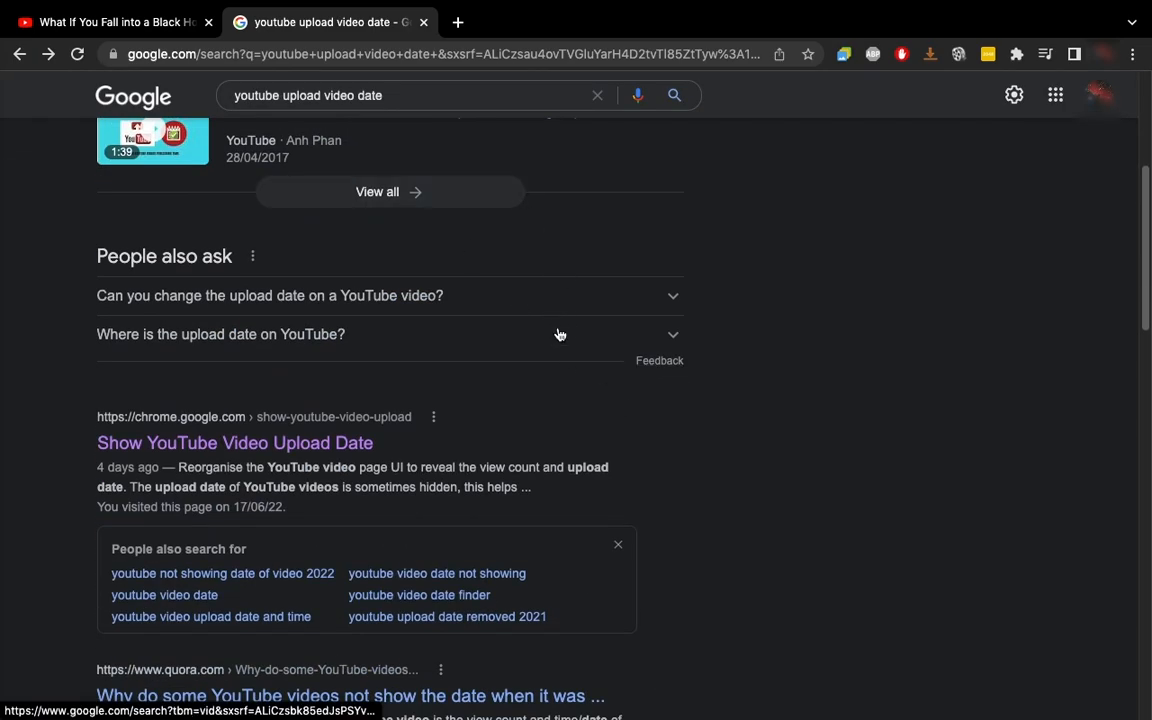
scroll(down, 3)
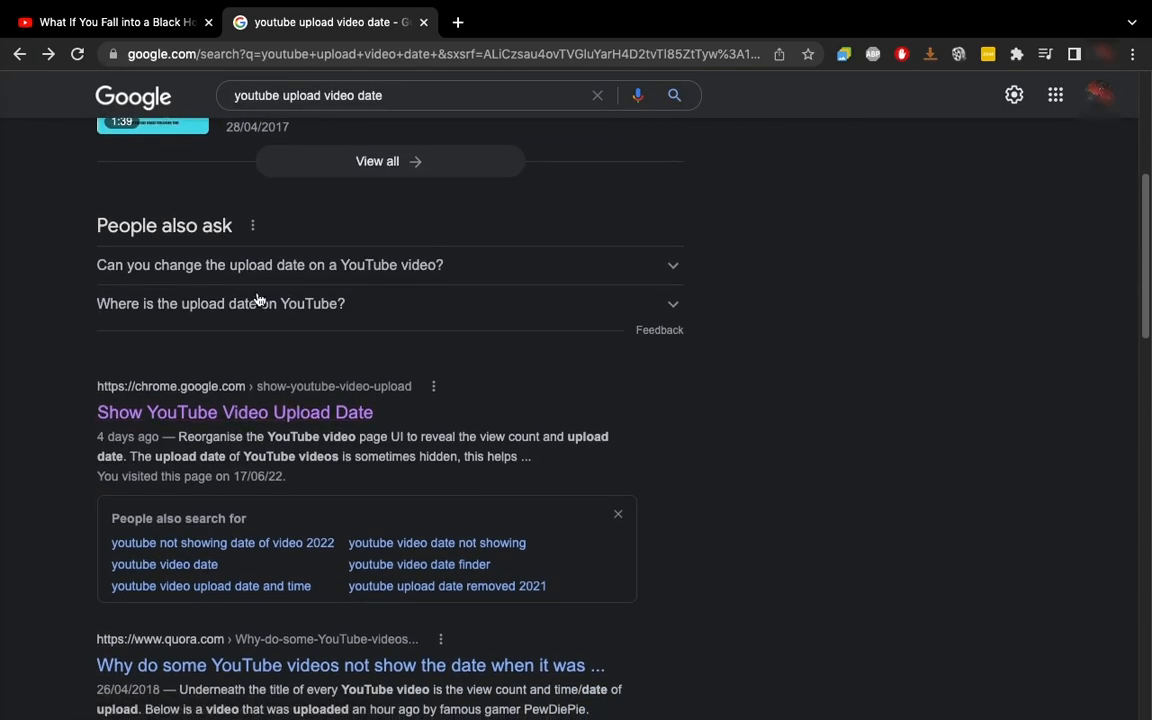
click(236, 412)
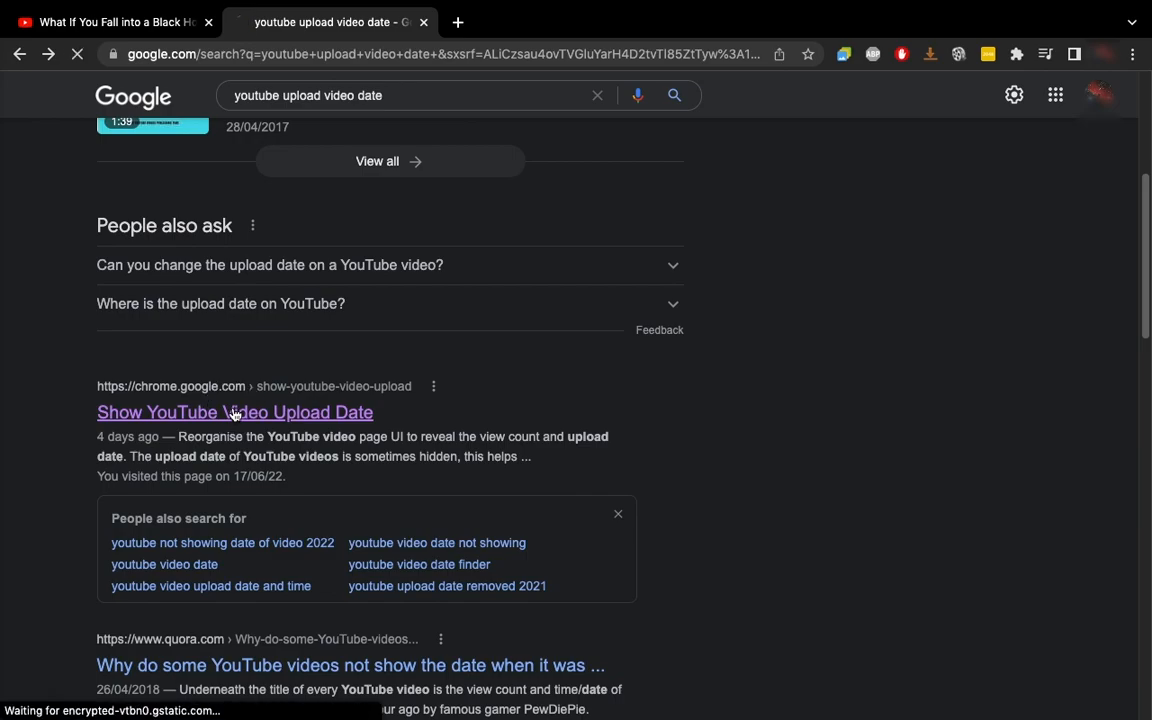
click(236, 412)
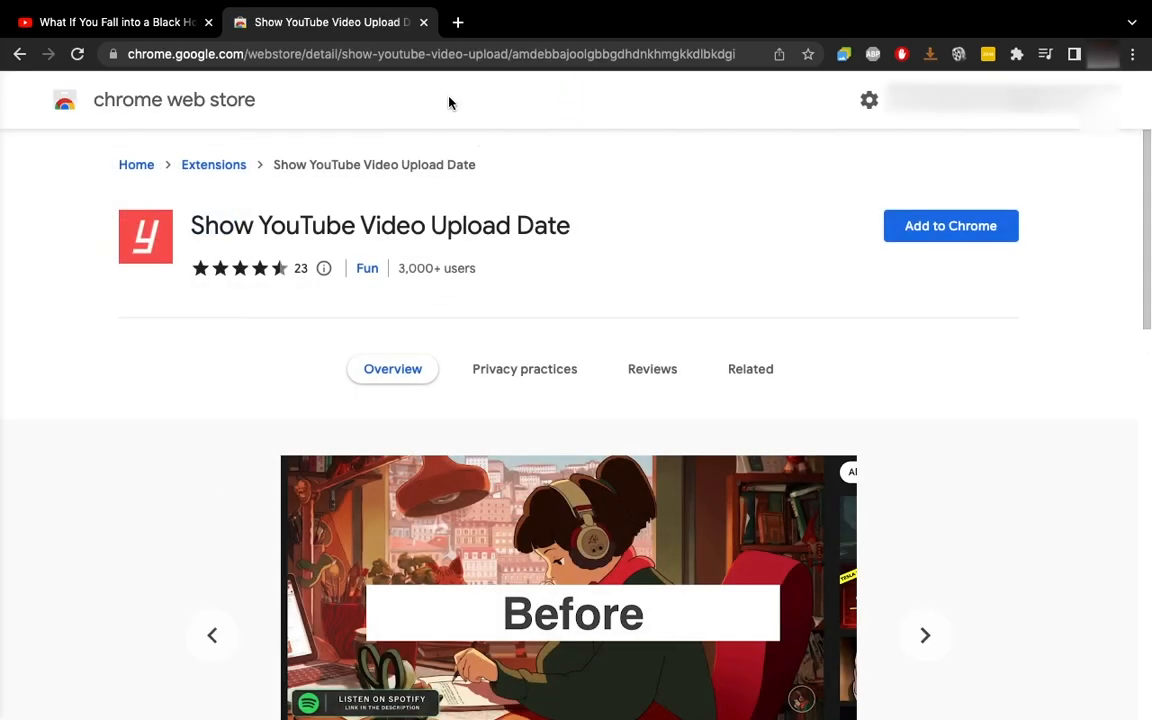
mouse_move(926, 306)
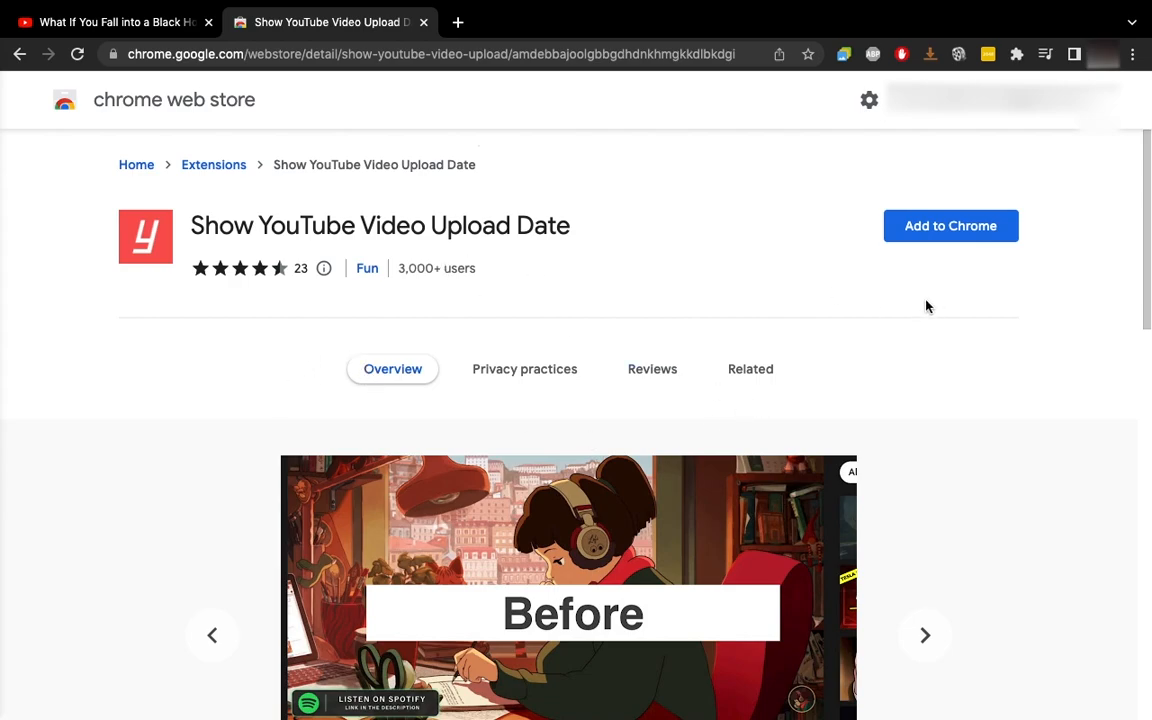
Step: Add Show YouTube Video Upload Date to Chrome, confirm the permission prompt, and return to the black hole video
click(950, 224)
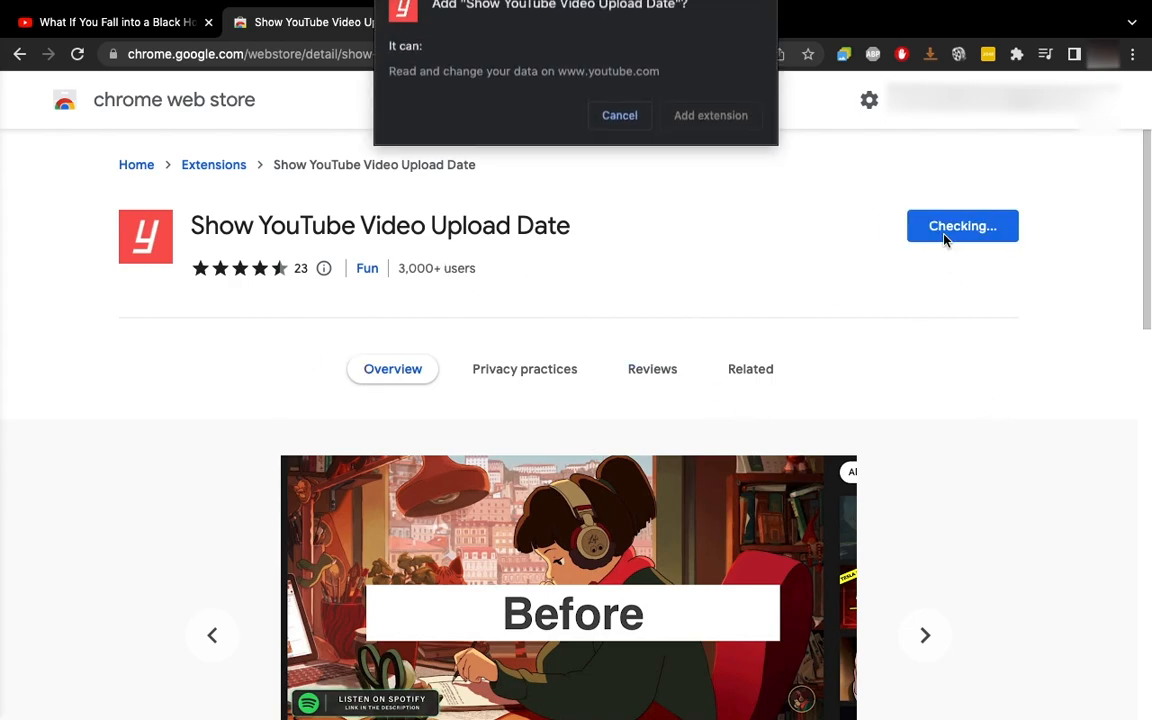
click(710, 114)
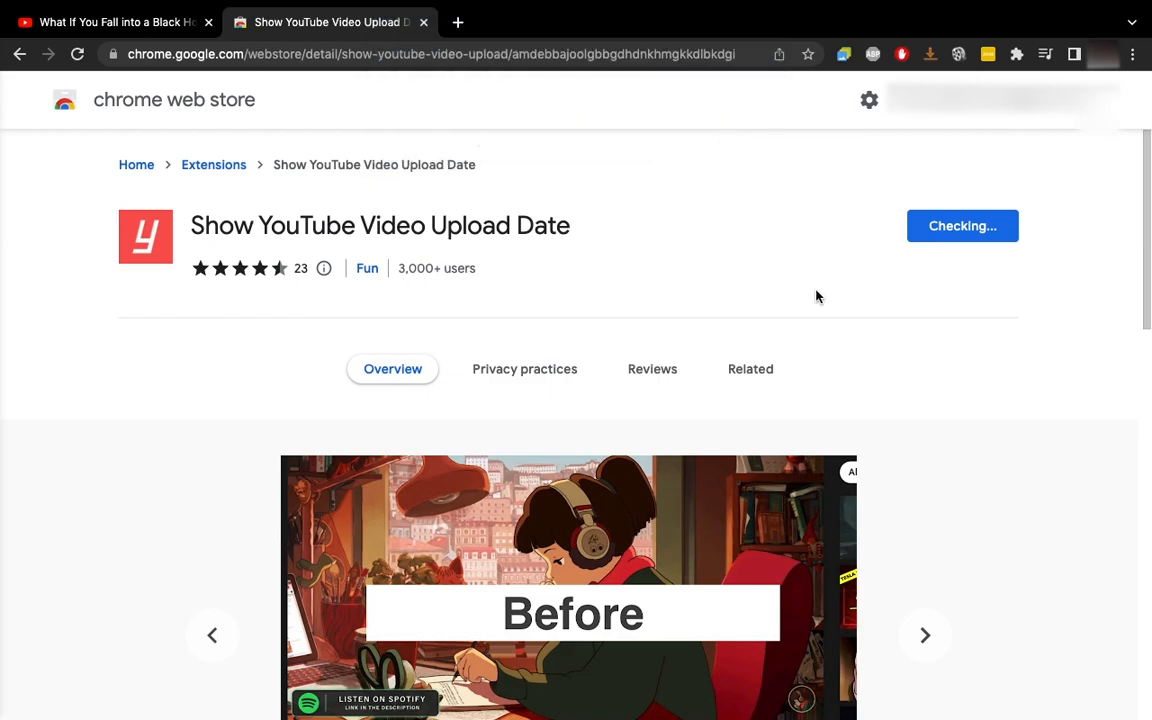
click(960, 224)
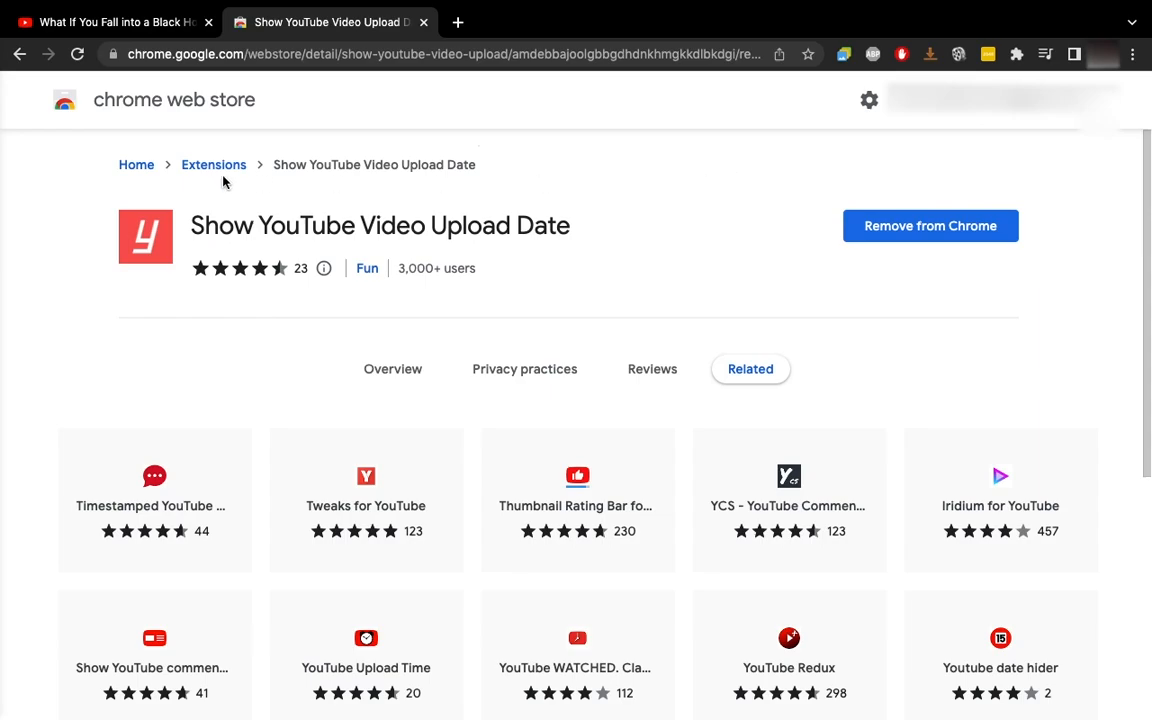
click(110, 22)
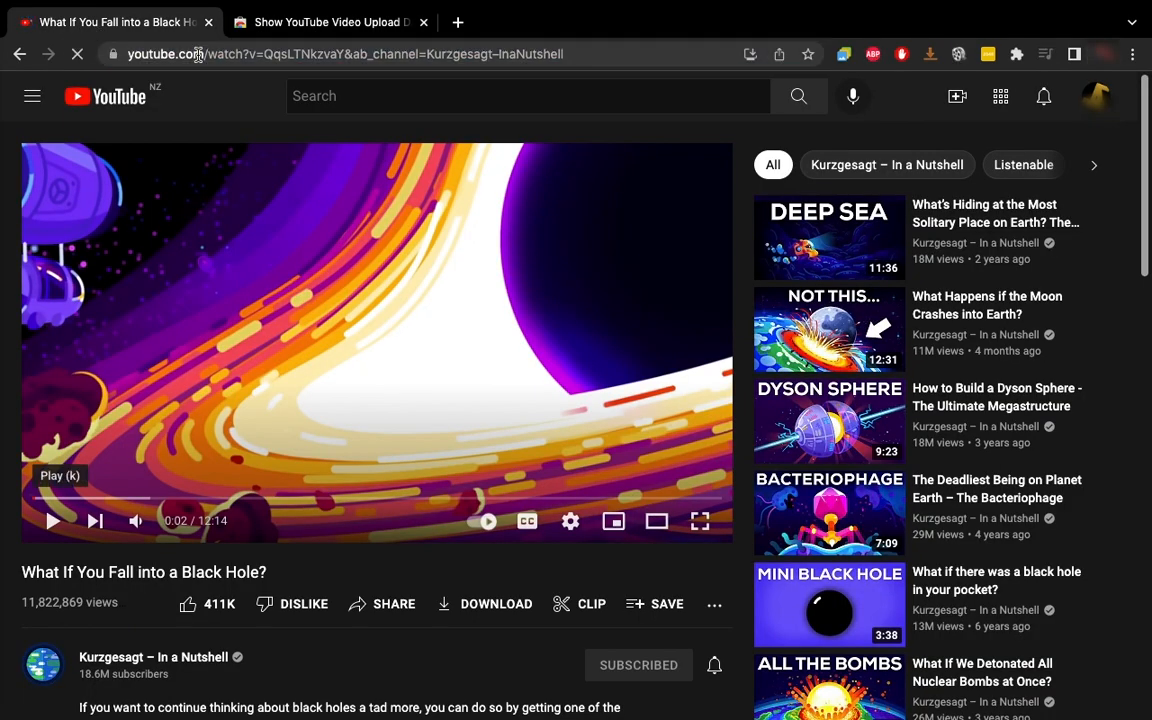
Step: Reload the video, pause it, and highlight the newly shown upload date Apr 28, 2021
click(52, 520)
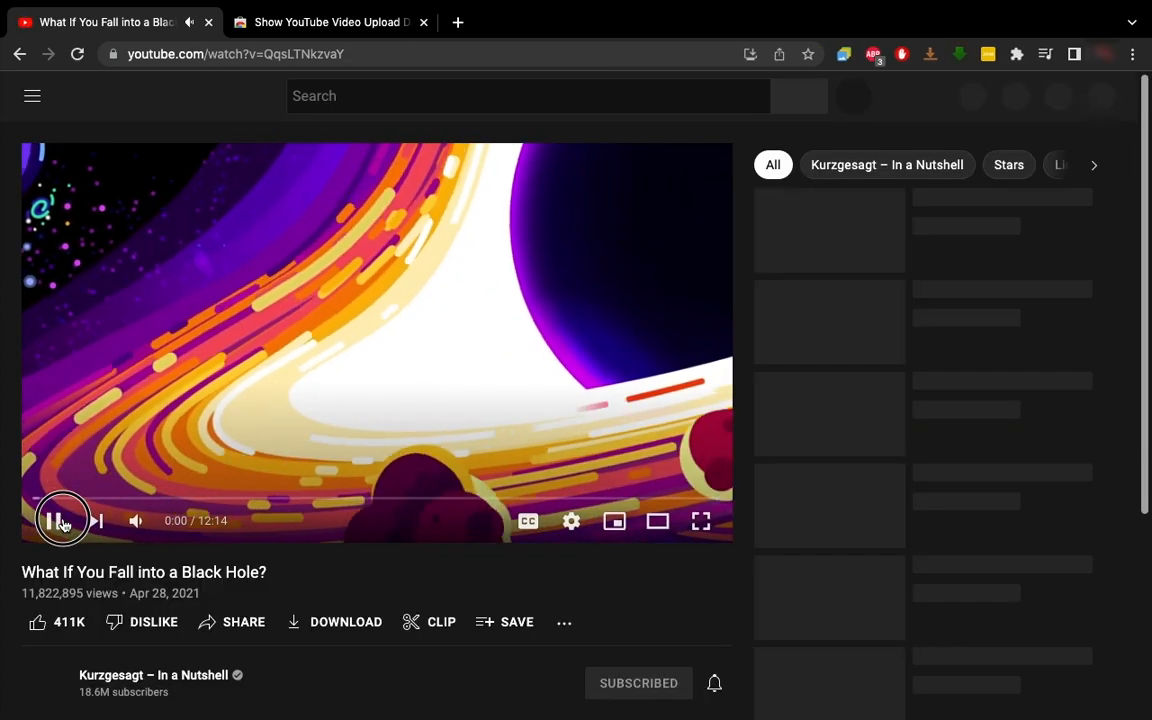
click(52, 520)
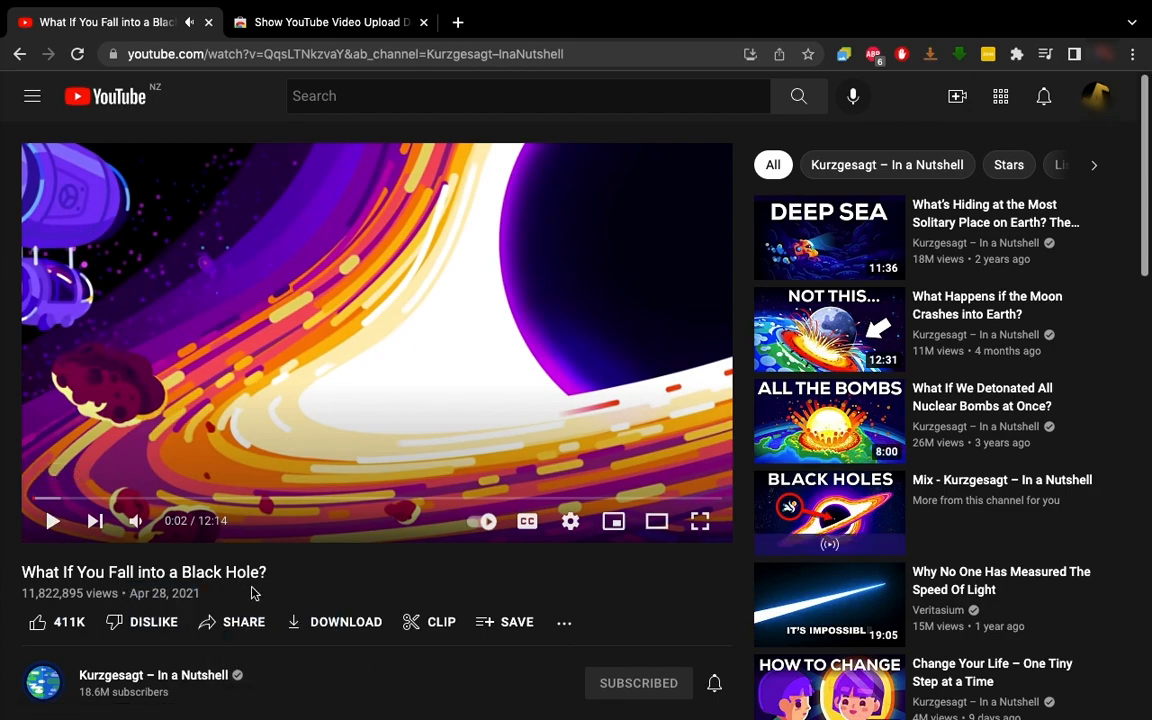
mouse_move(412, 614)
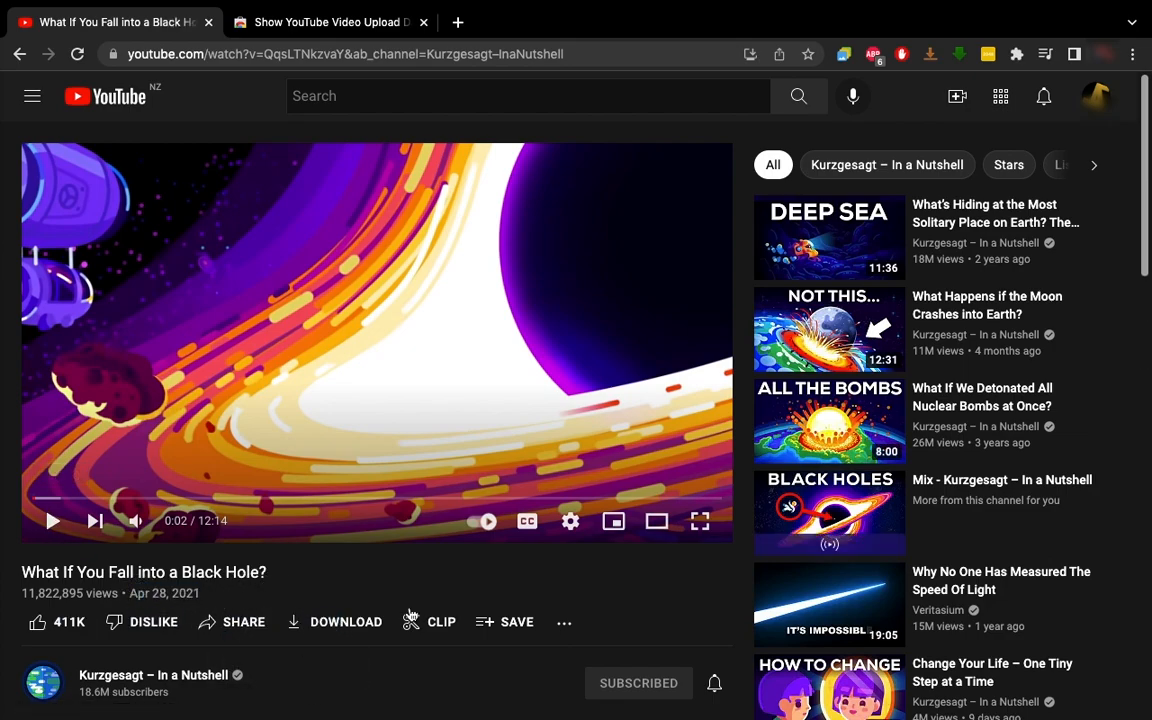
mouse_move(504, 572)
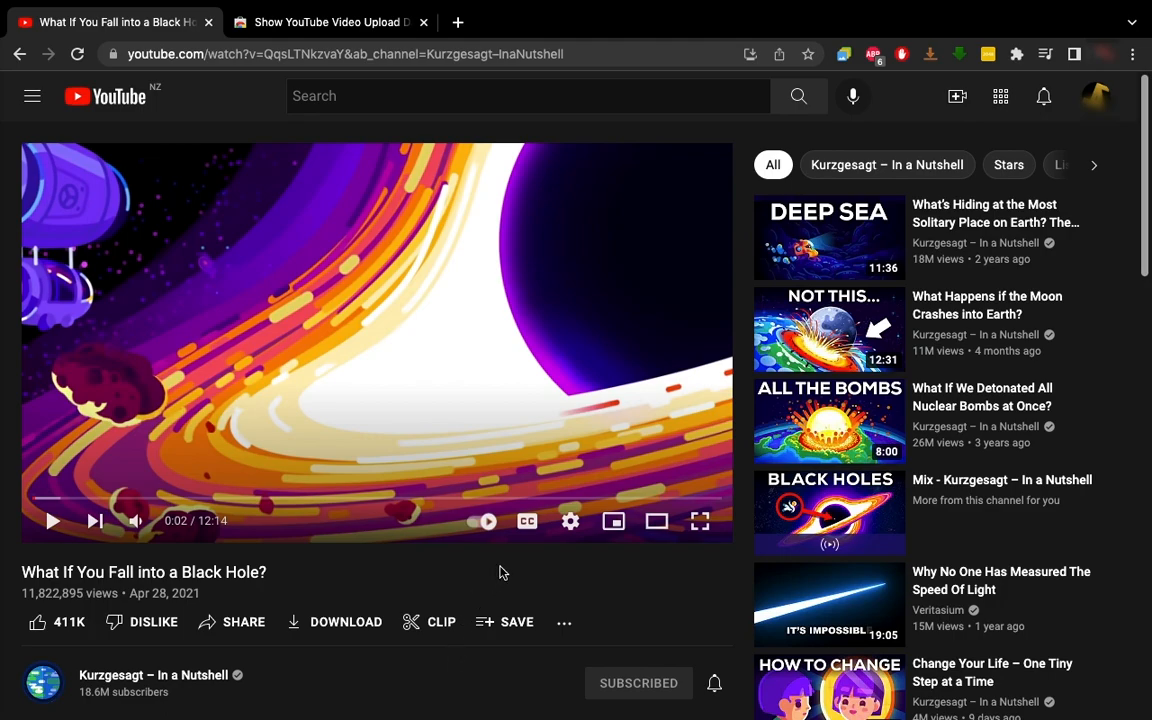
mouse_move(136, 592)
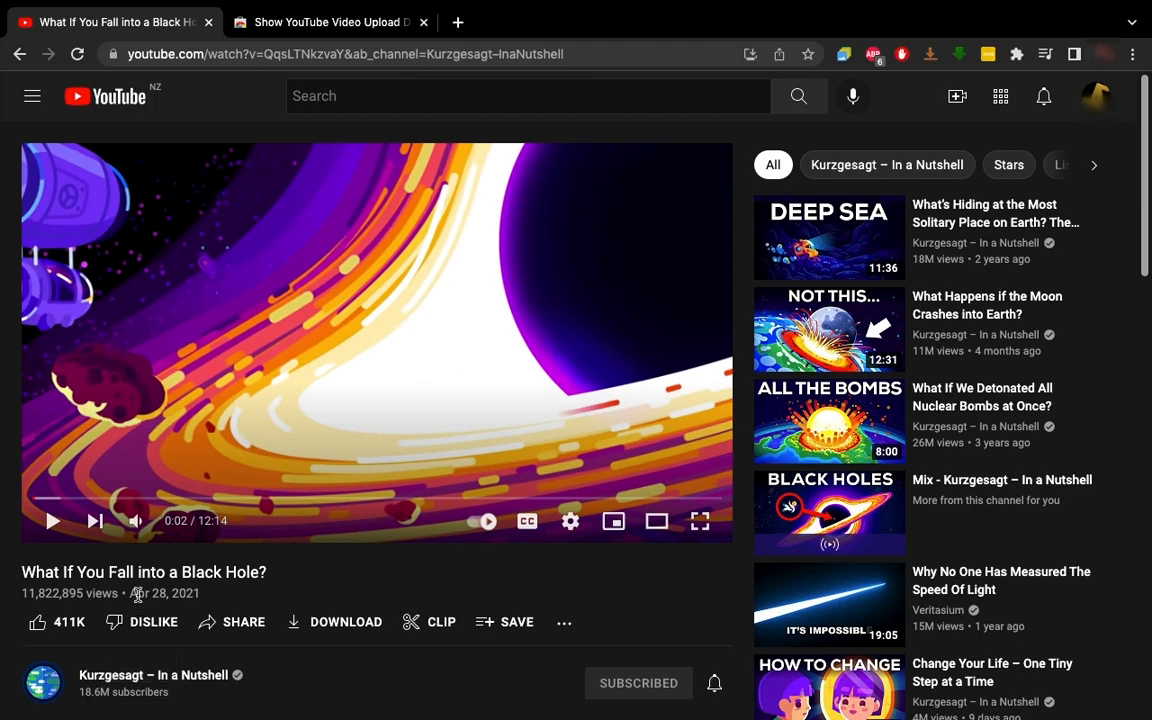
double_click(164, 592)
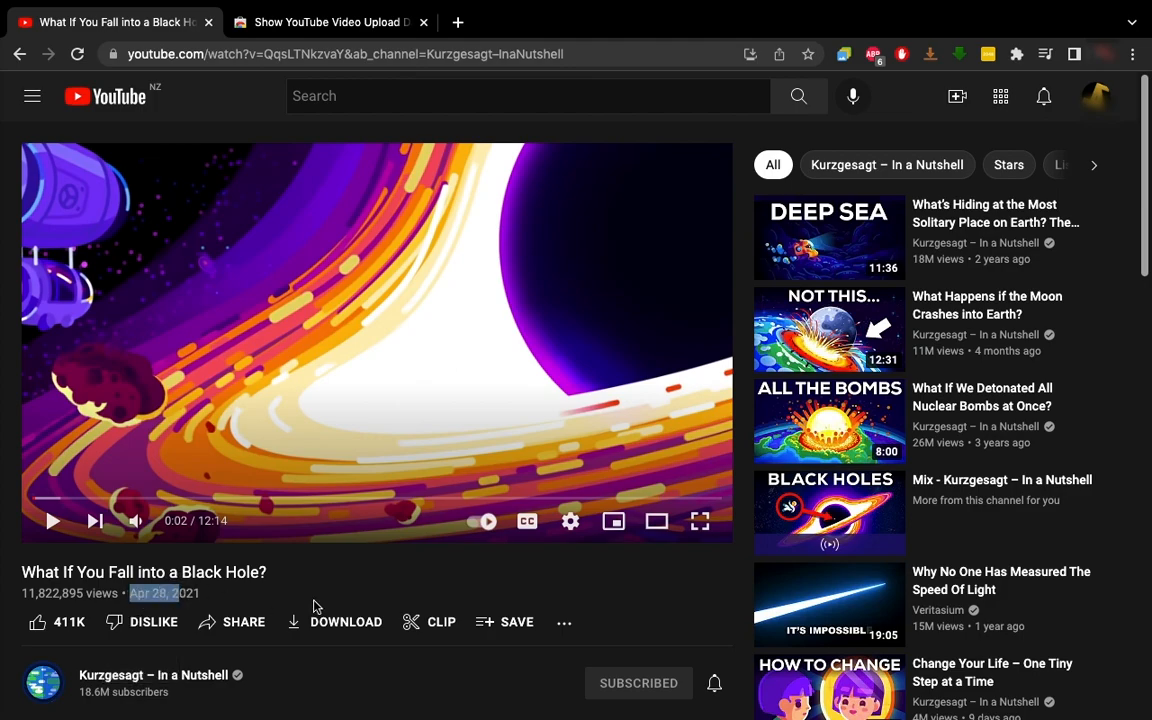